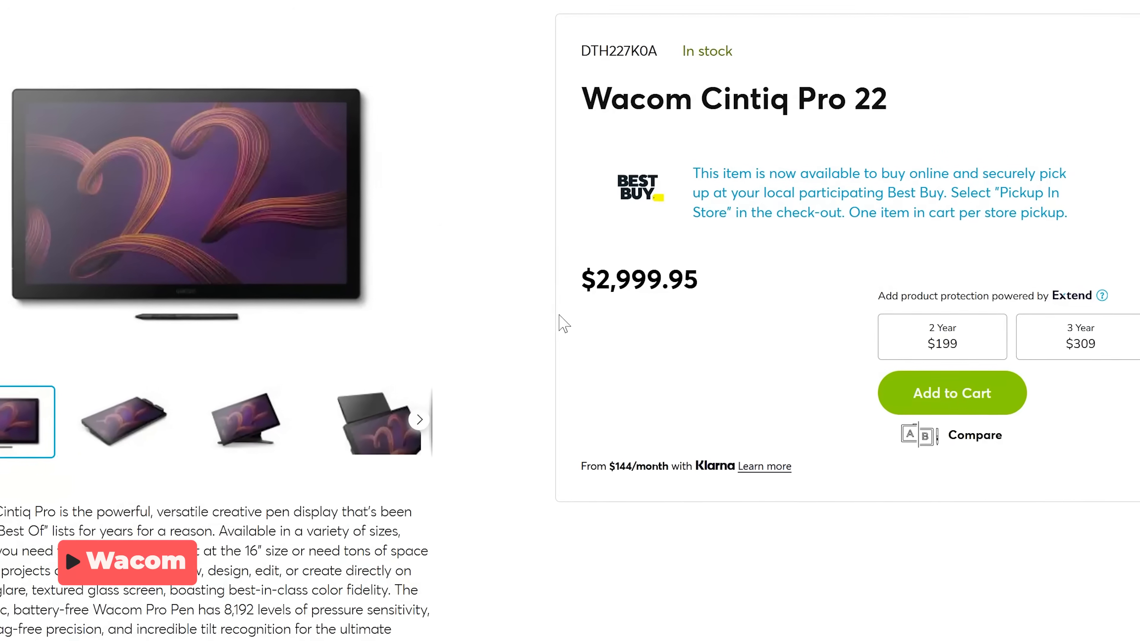
- Scroll down the Wacom Cintiq Pro 22 store page to compare against the Kamvas 22
scroll("down", 3)
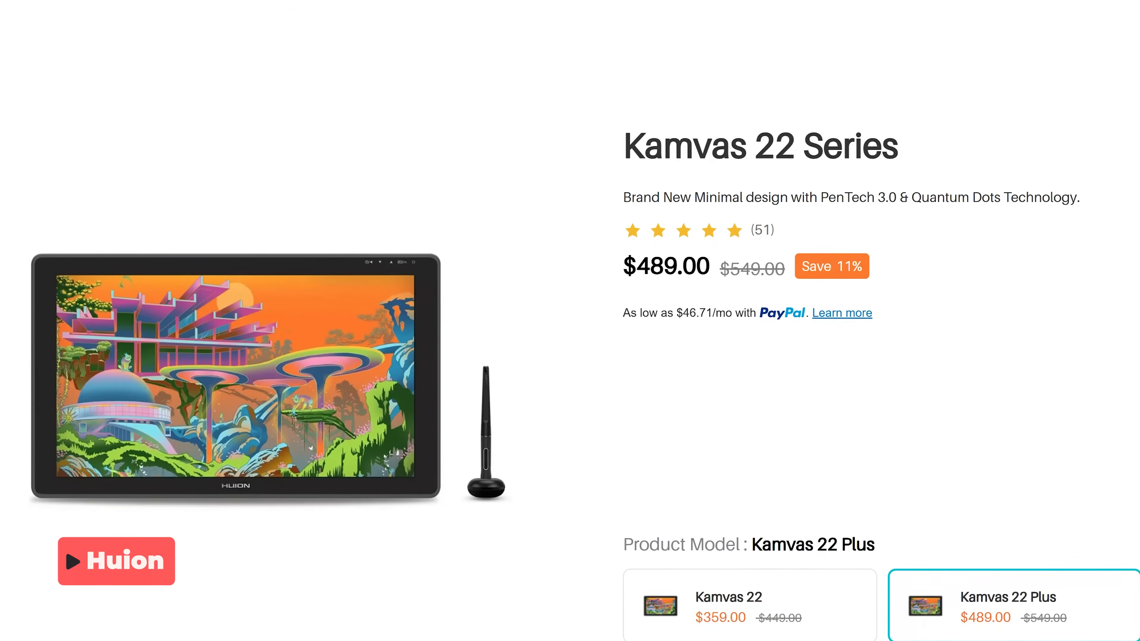
scroll("down", 3)
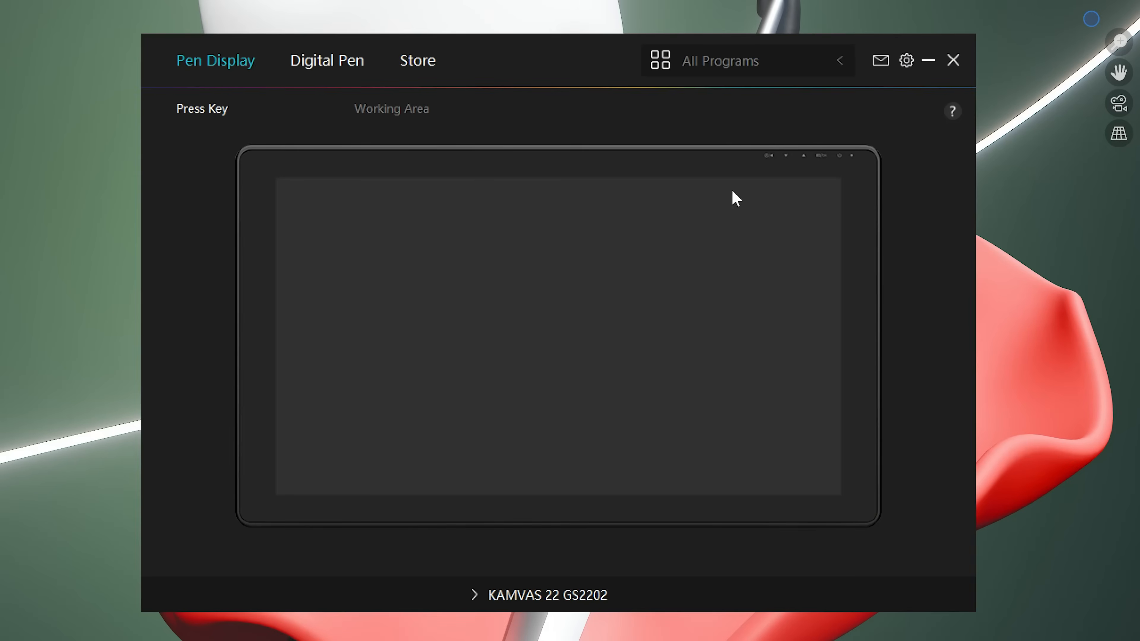
mouse_move(374, 121)
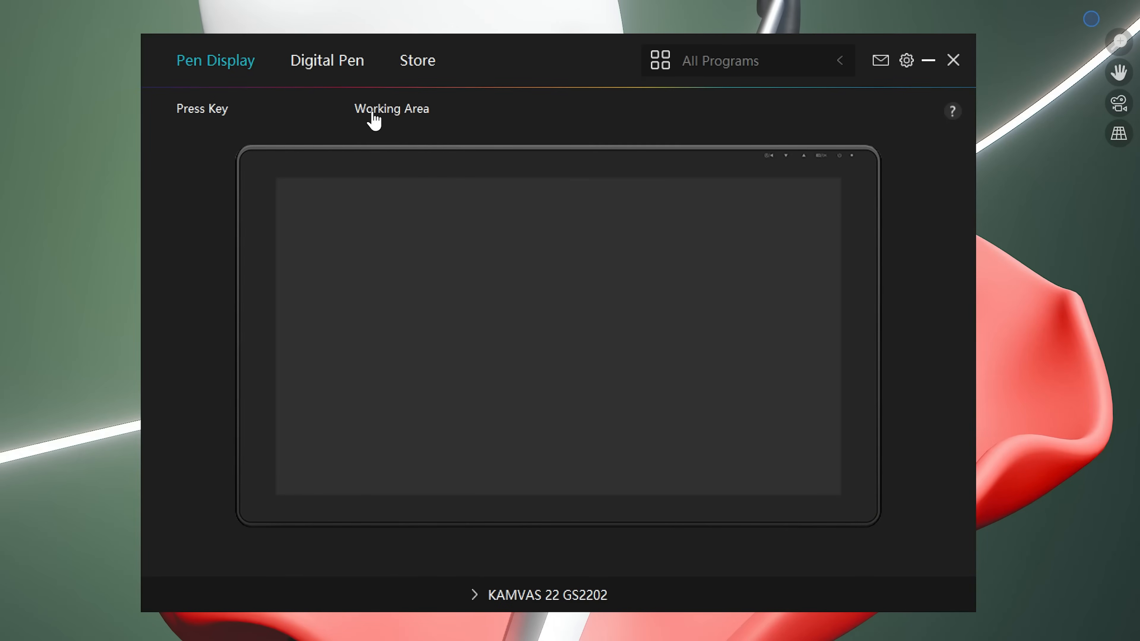
- View the Huion driver Working Area mapping with full custom area and 0° rotation
left_click(391, 108)
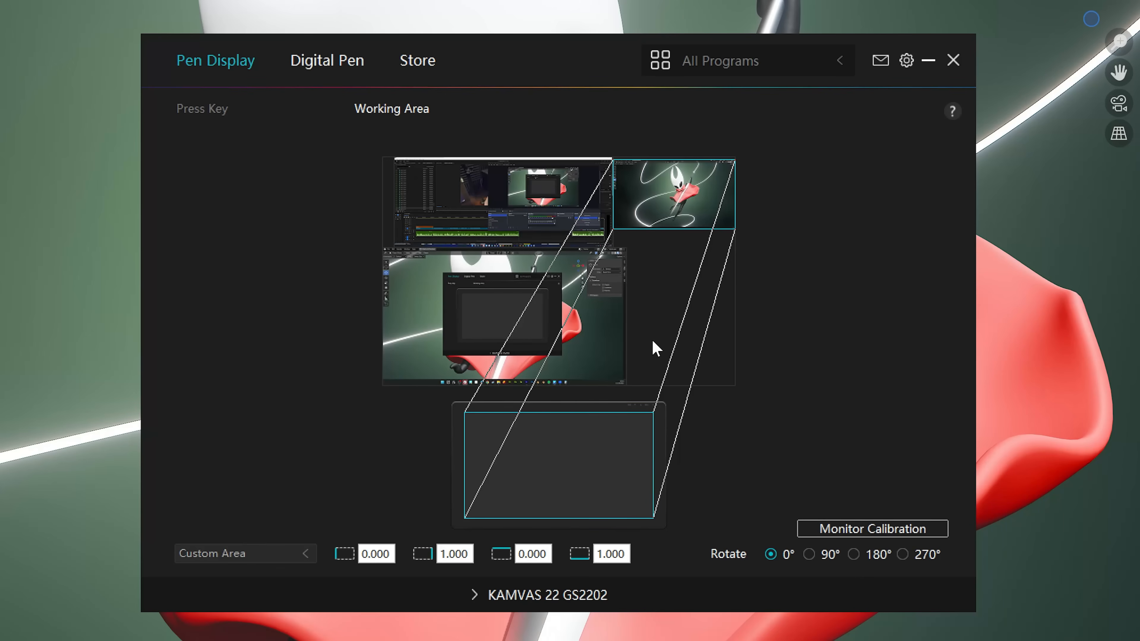
left_click(326, 61)
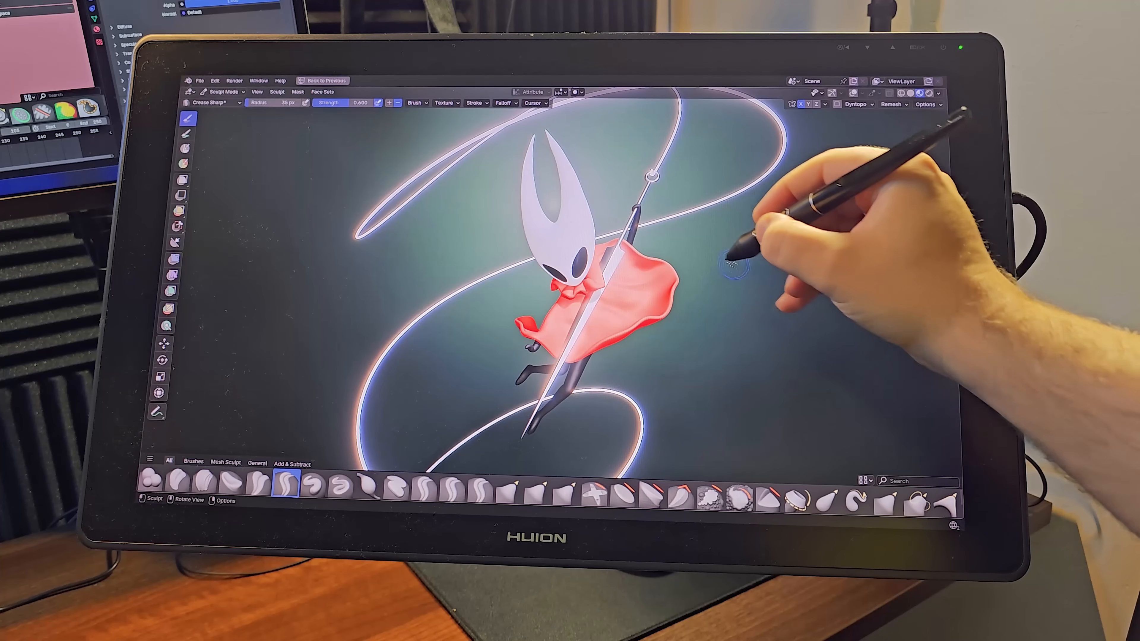
mouse_move(734, 342)
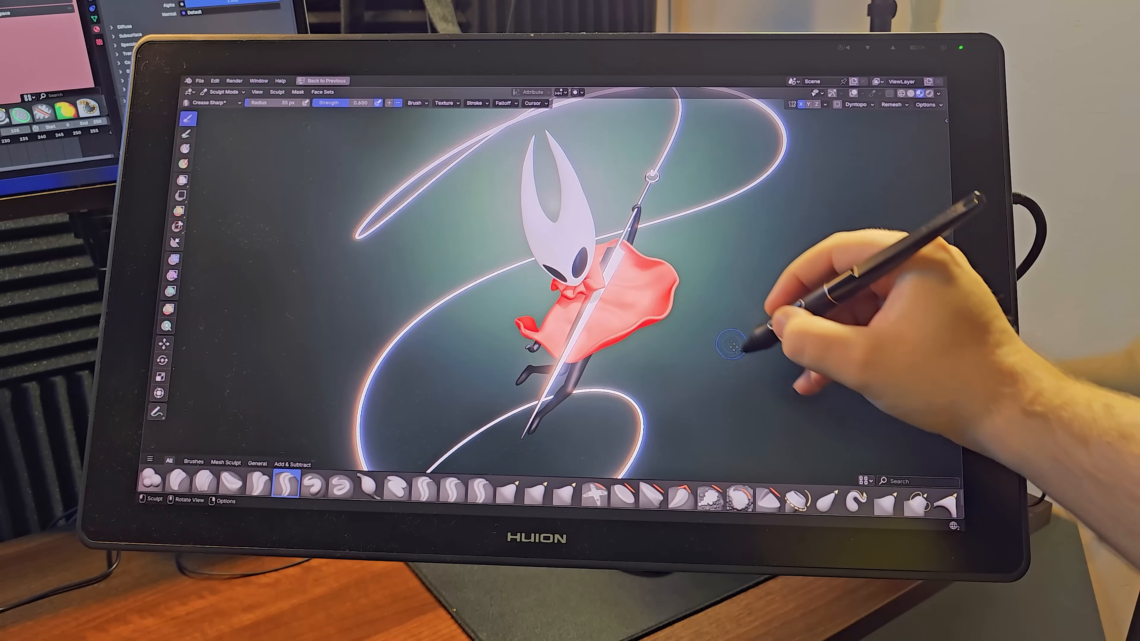